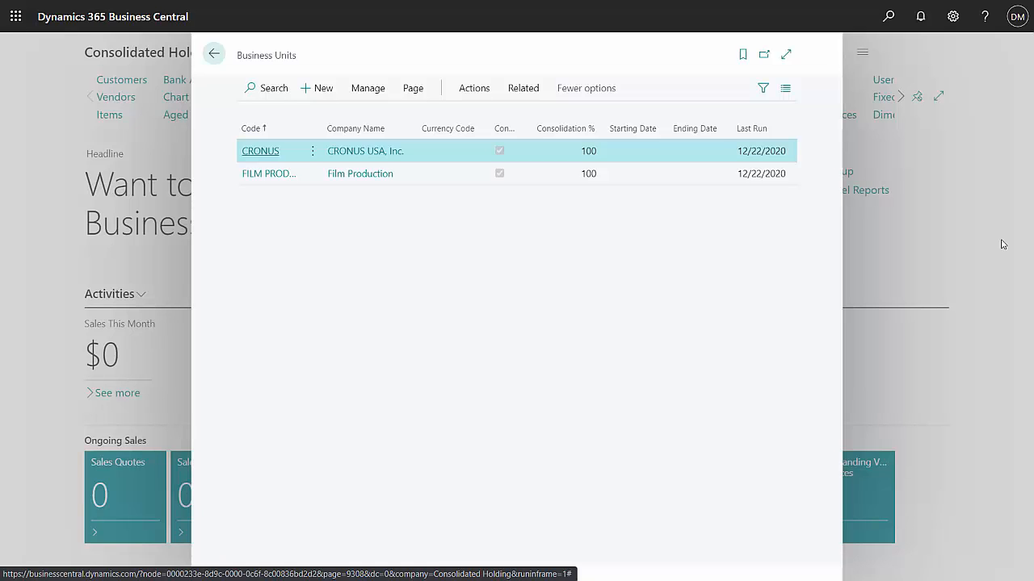
mouse_move(729, 252)
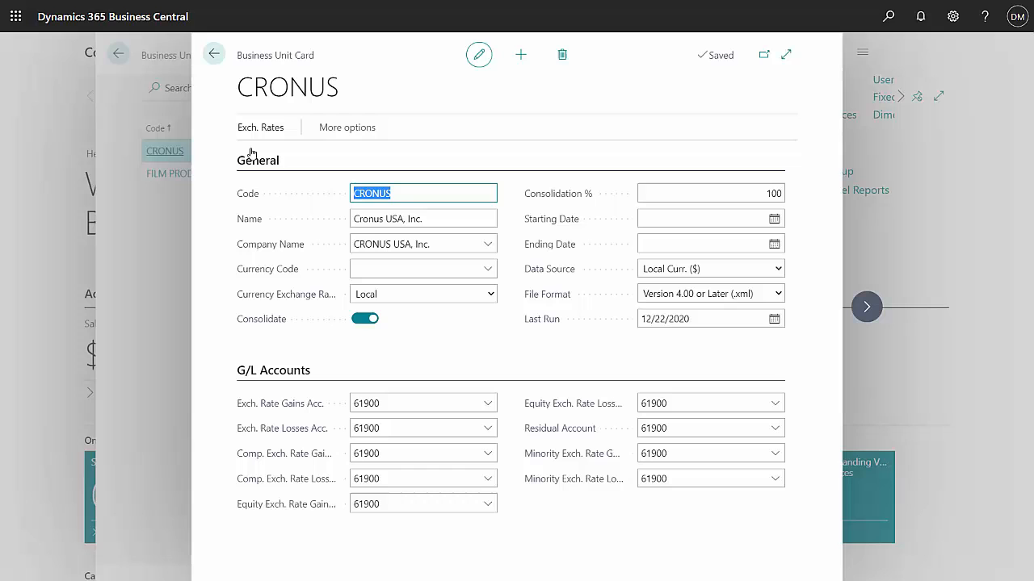
Open the Consolidated Trial Balance (4) report from business units and enter the starting date.
left_click(711, 193)
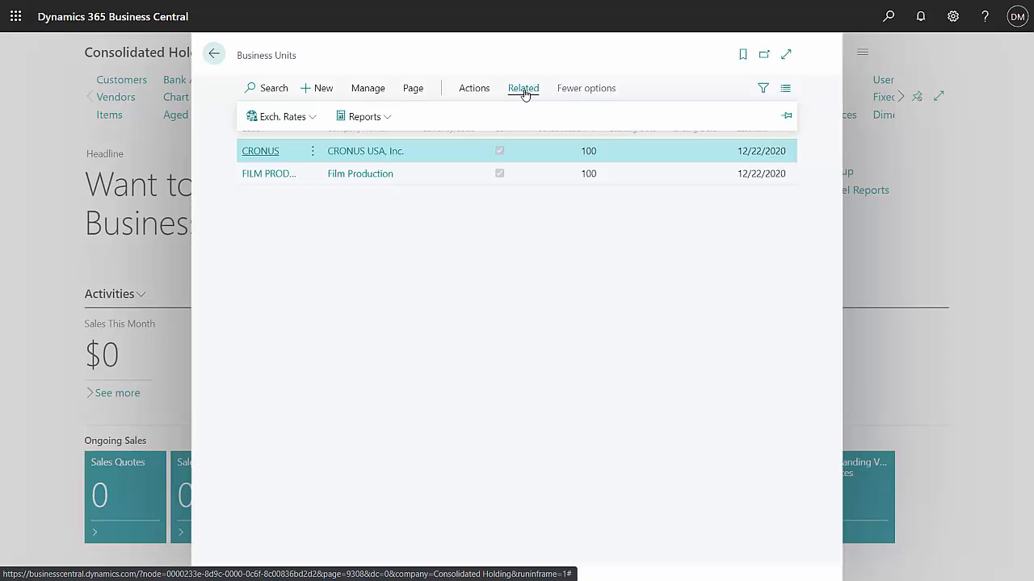
left_click(364, 116)
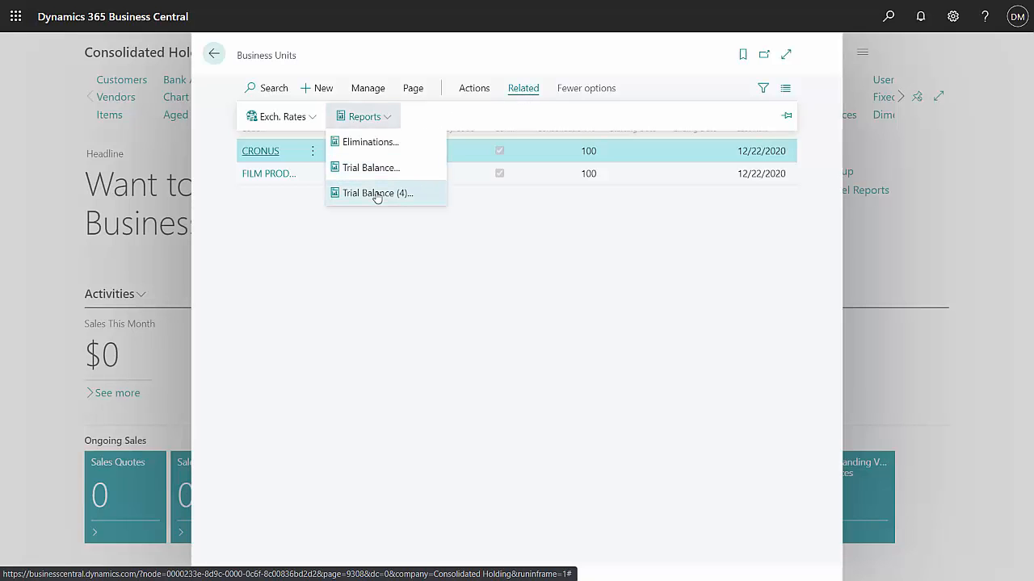
left_click(374, 193)
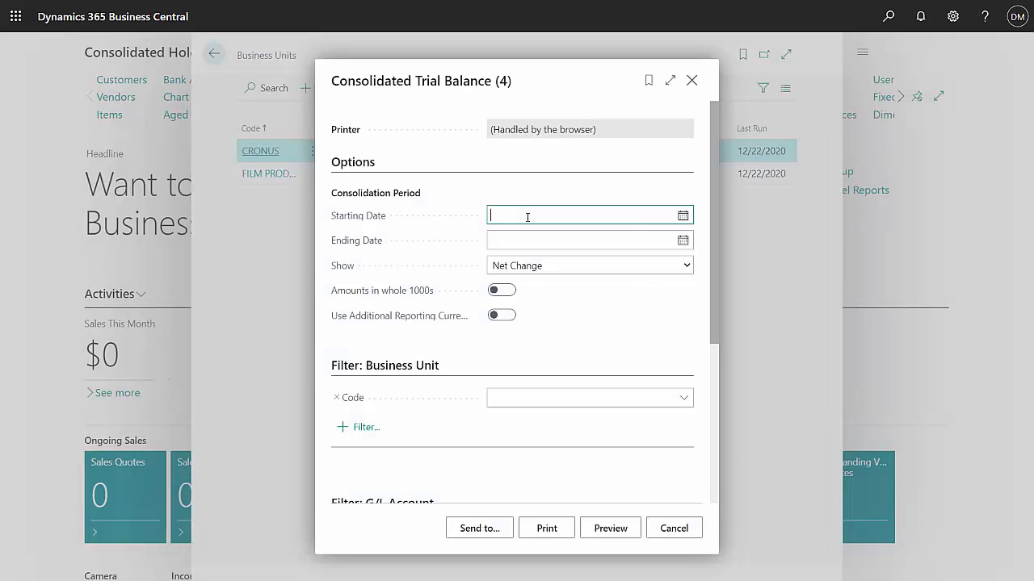
left_click(609, 528)
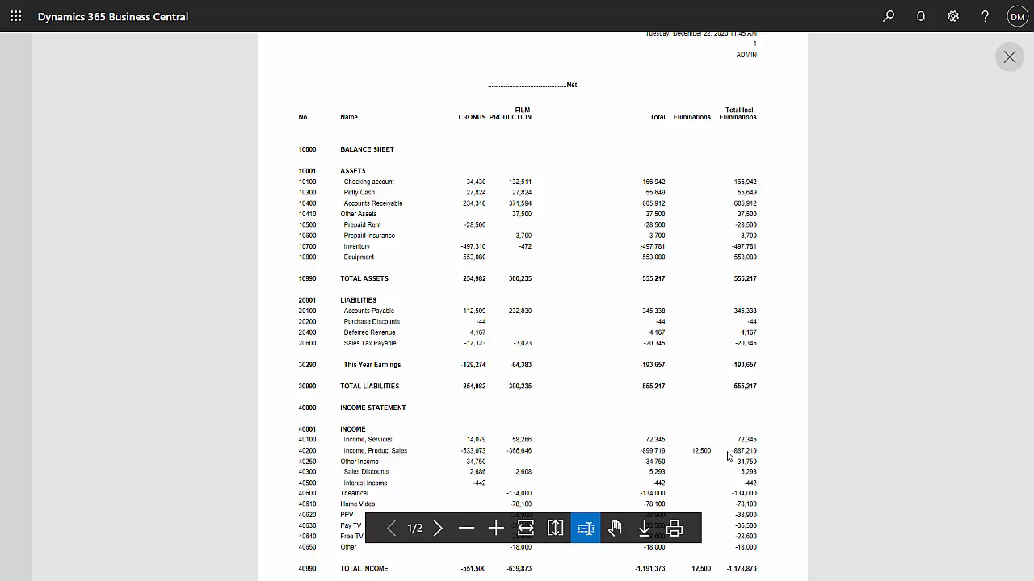
mouse_move(729, 458)
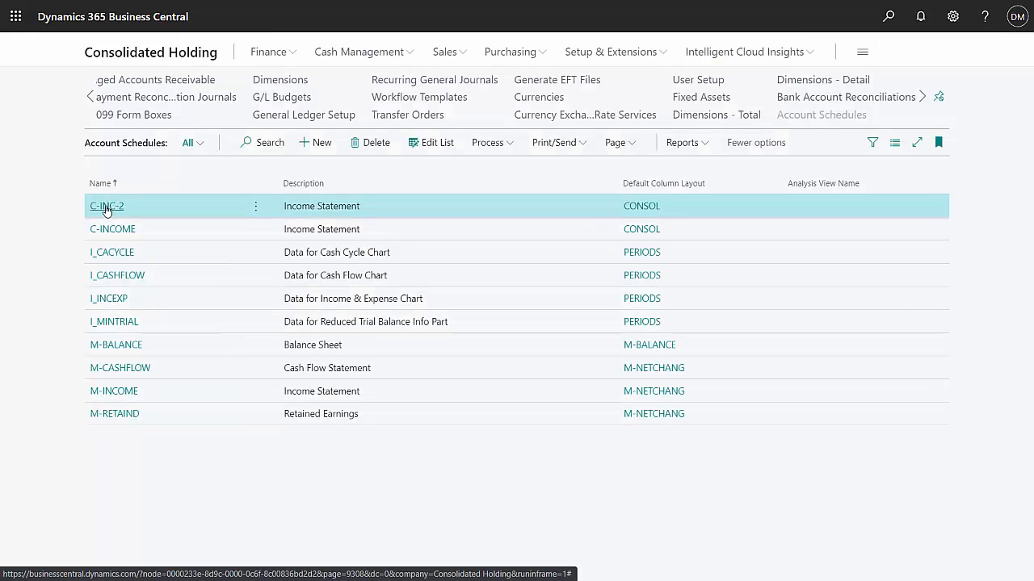
Open the C-INC-2 income statement account schedule and review its posting account rows.
left_click(106, 205)
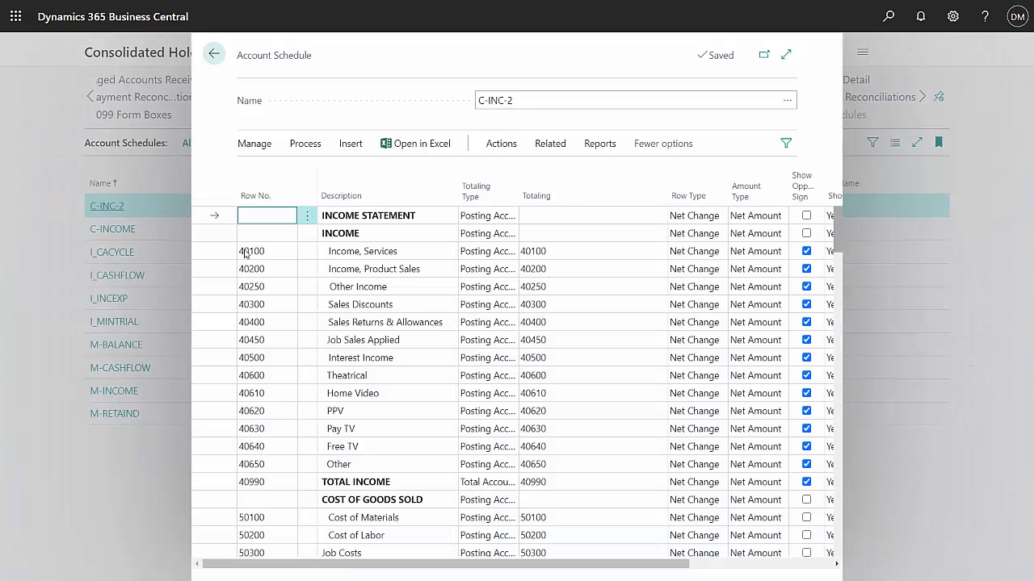
left_click(266, 411)
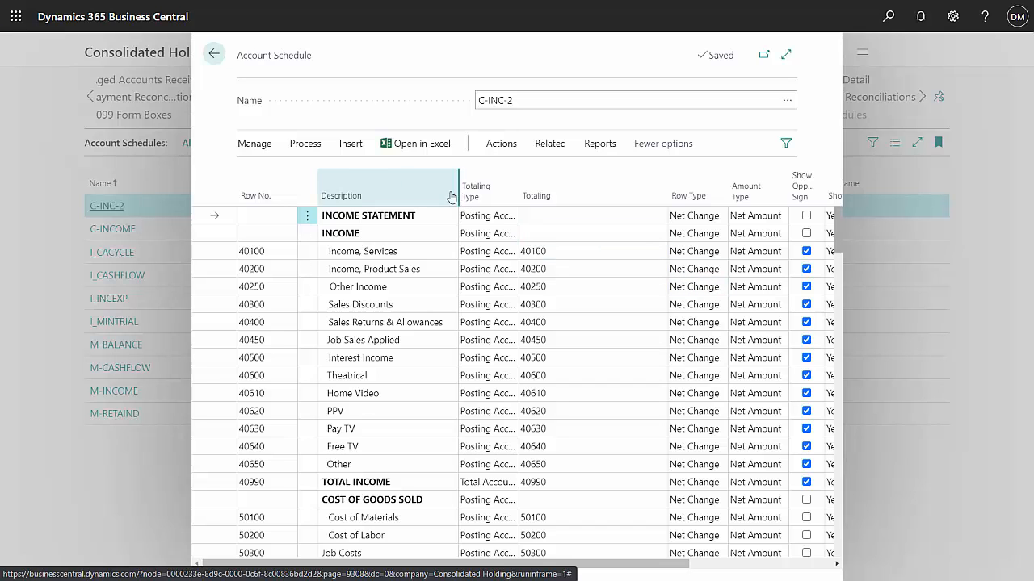
Drill down from the C-INC-2 overview's 277,215.50 amount to its general ledger entries.
left_click(305, 143)
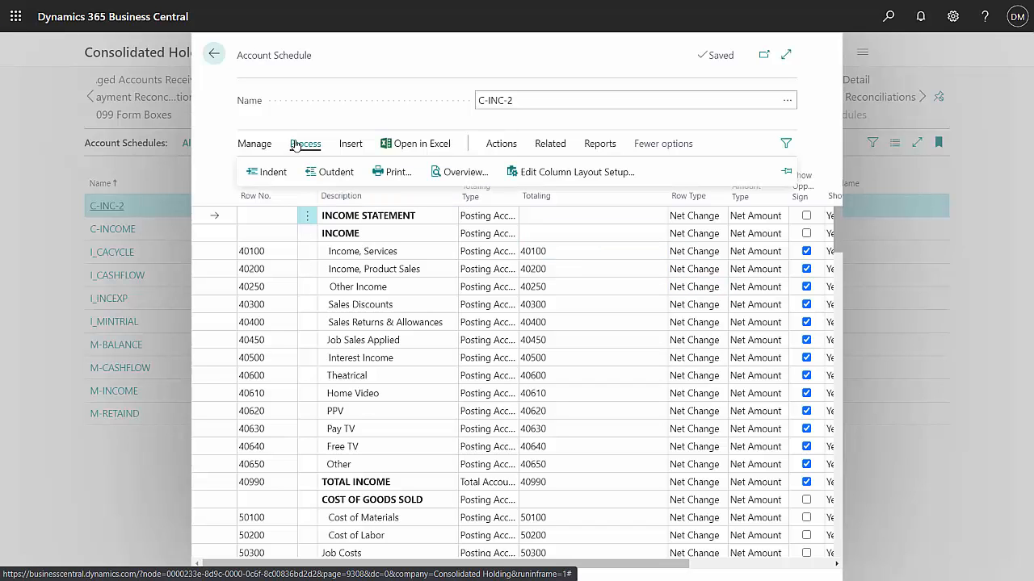
left_click(458, 172)
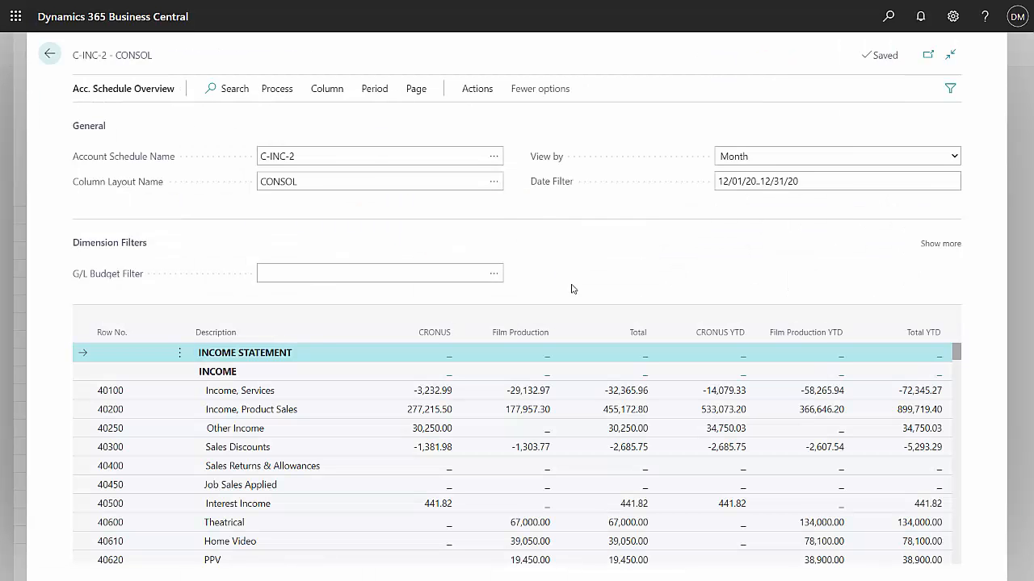
mouse_move(574, 292)
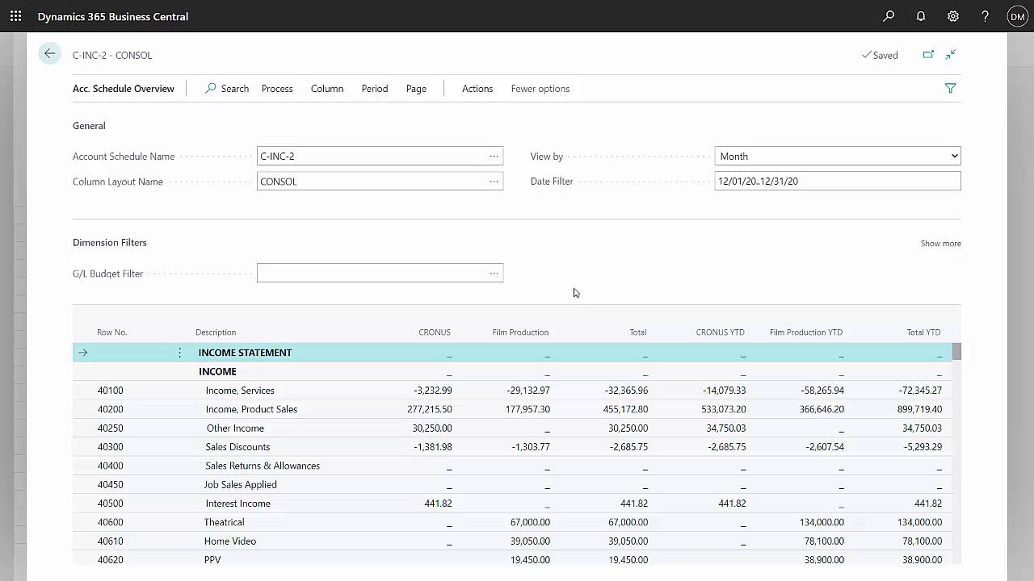
mouse_move(429, 410)
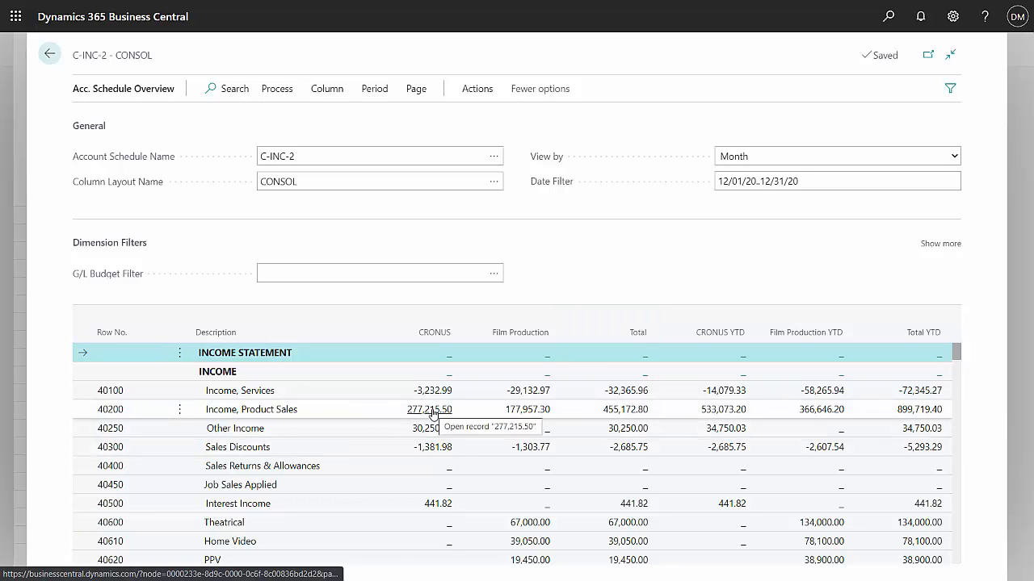
left_click(429, 410)
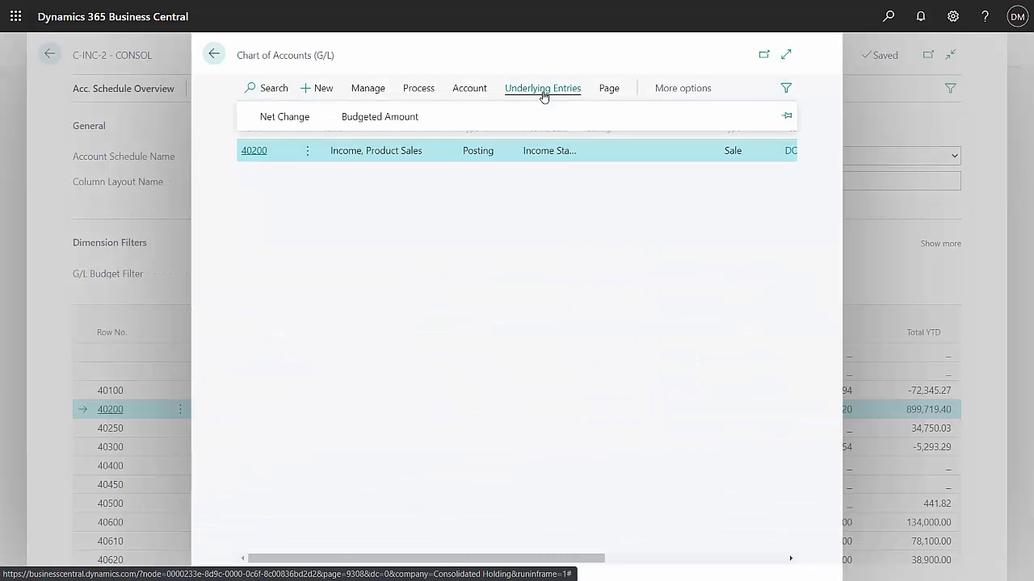
left_click(542, 87)
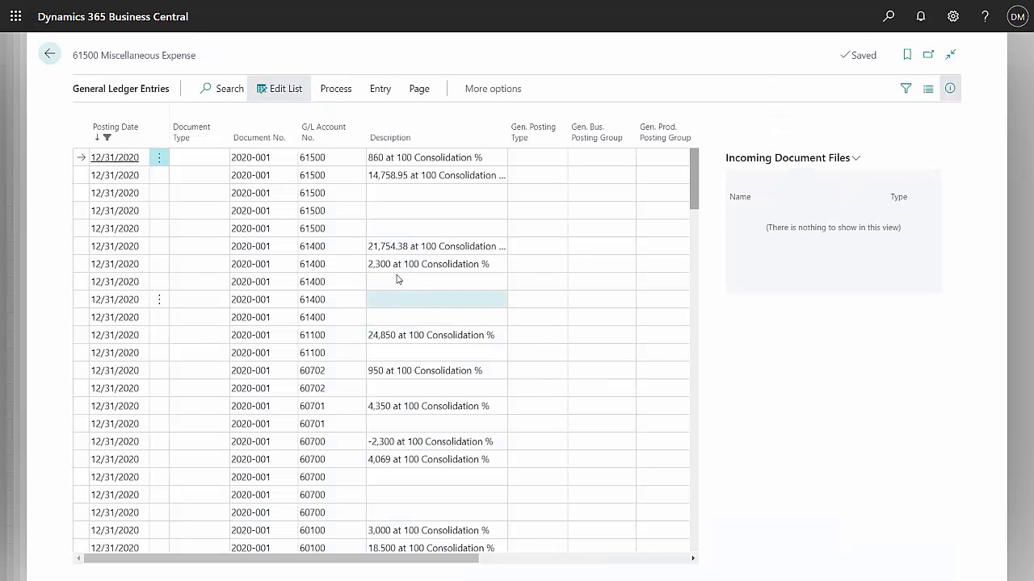
Close the ledger entries to return to the C-INC-2 consolidated overview.
left_click(311, 247)
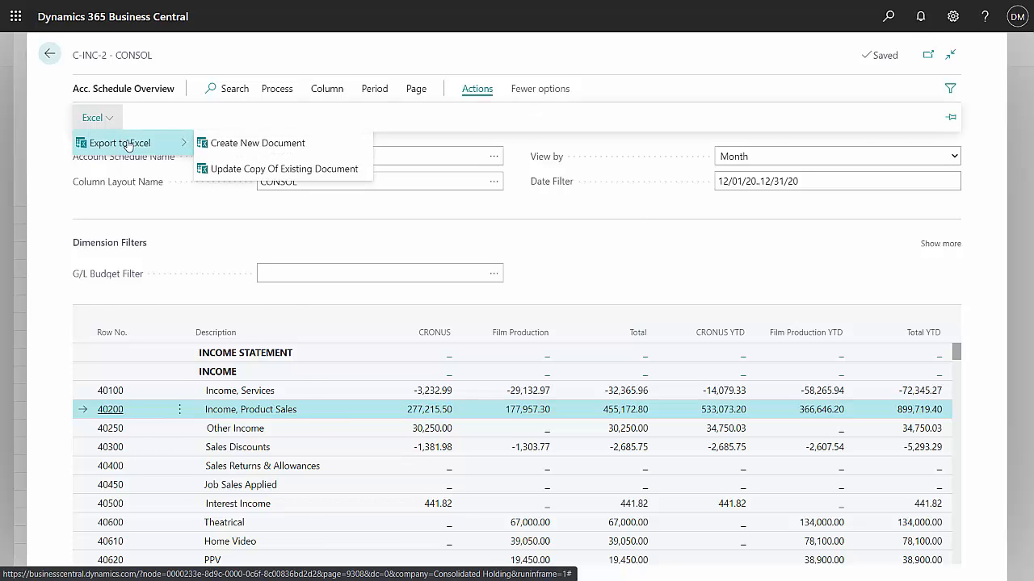
Export the C-INC-2 overview to a new Excel workbook.
left_click(119, 143)
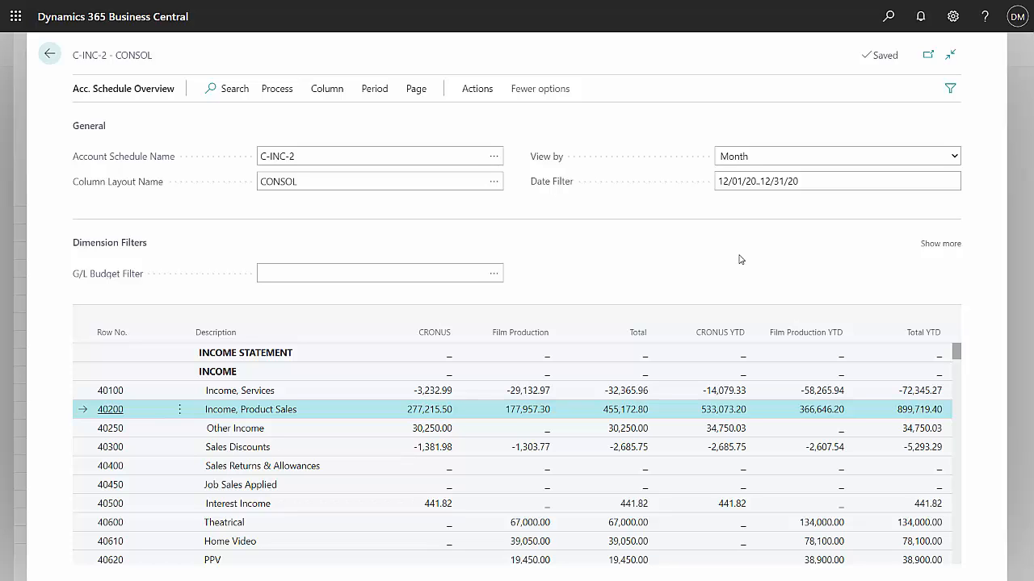
mouse_move(478, 117)
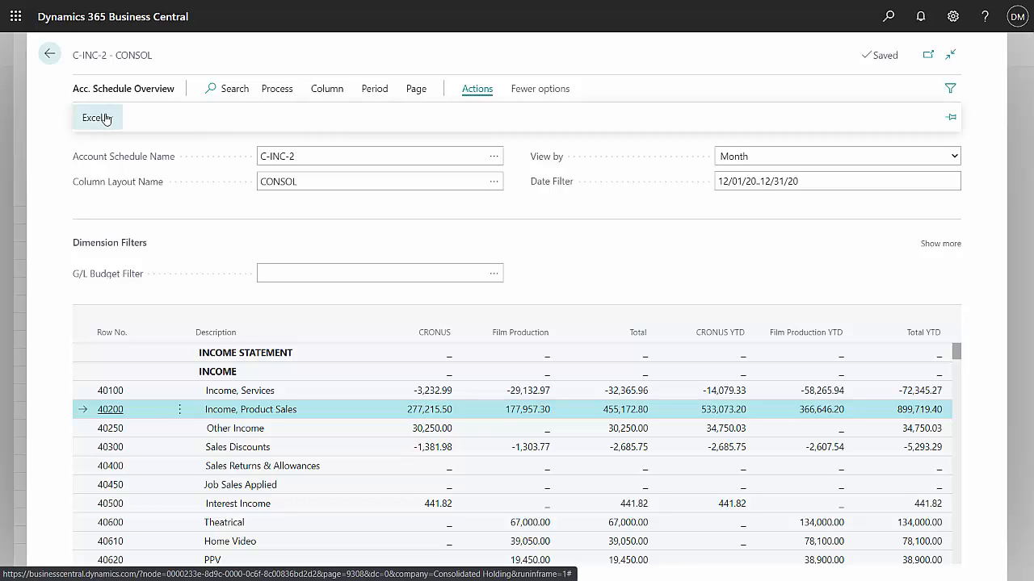
Export the overview as an updated copy of the existing Consolidate2.xlsx workbook.
left_click(93, 117)
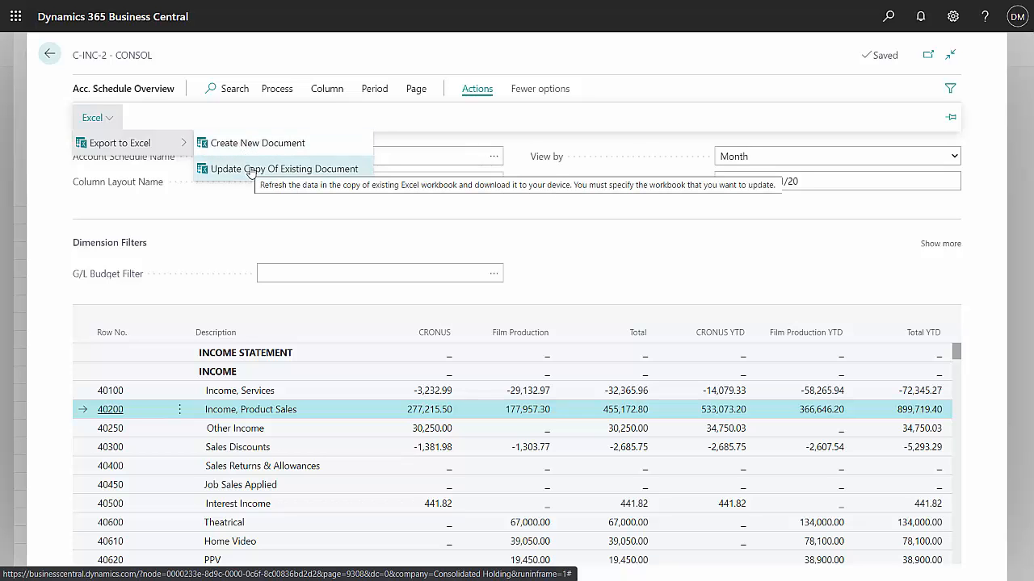
left_click(283, 169)
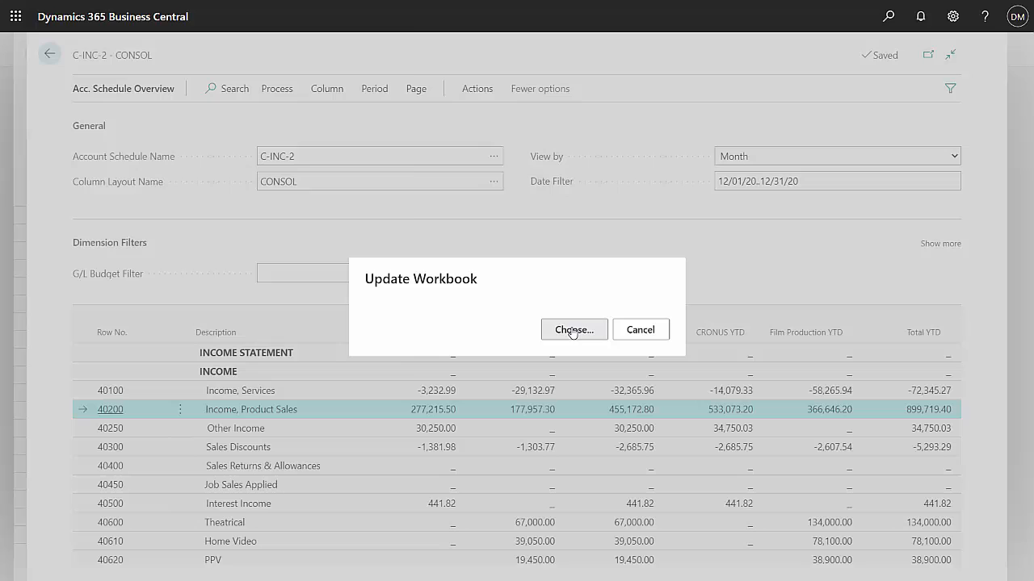
left_click(574, 330)
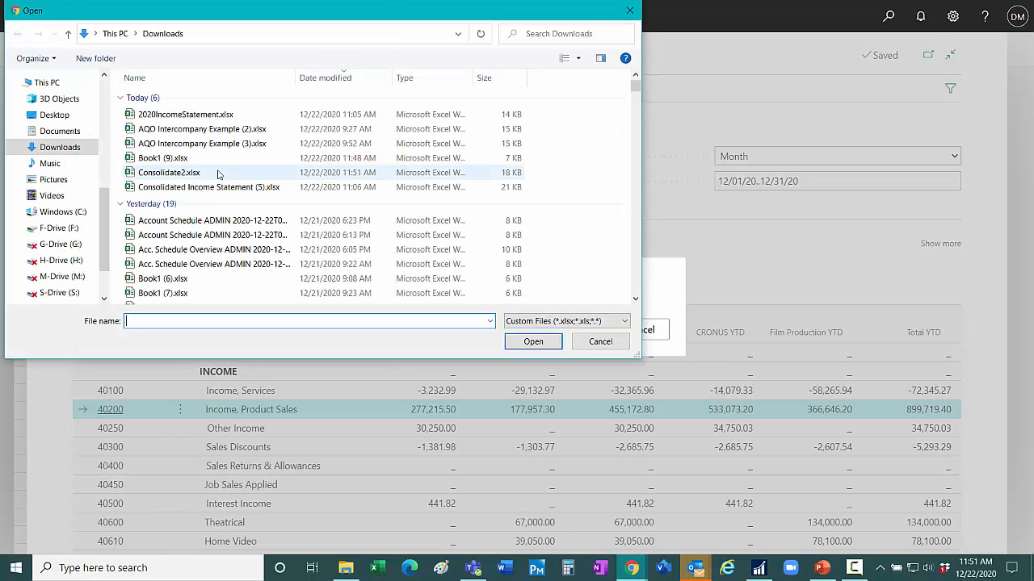
left_click(168, 172)
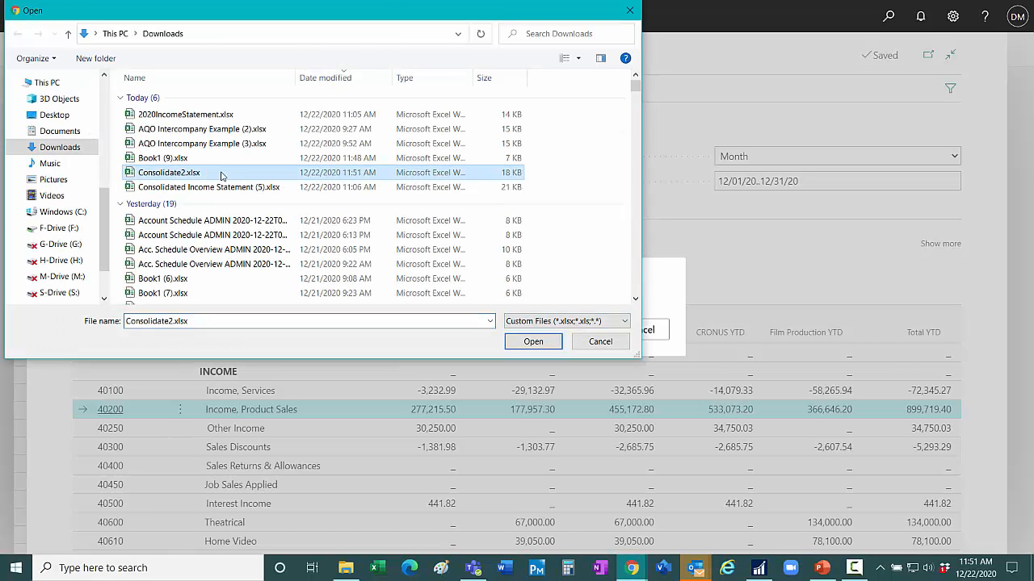
left_click(532, 341)
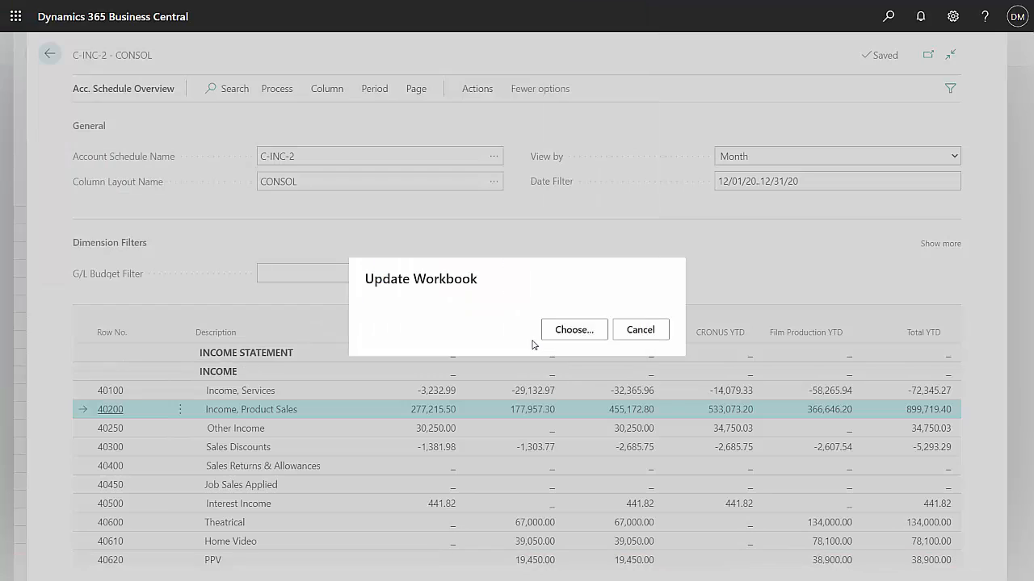
left_click(640, 330)
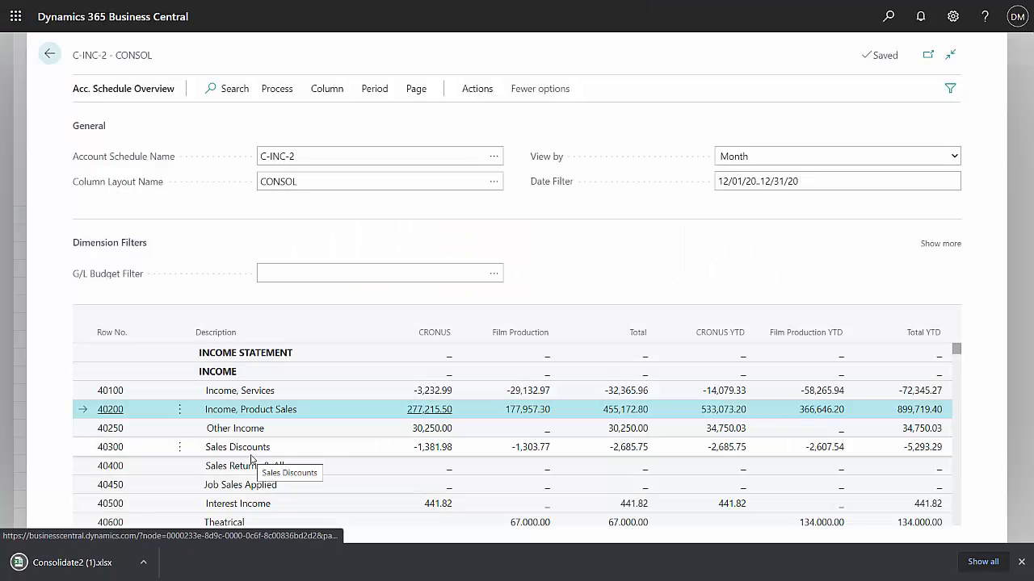